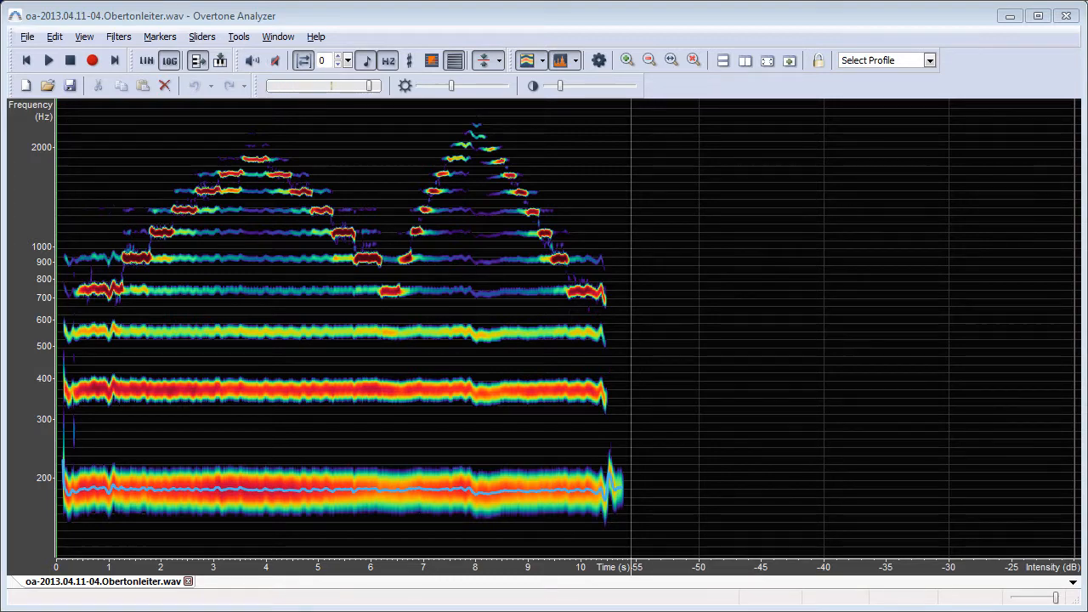
# - Place a point on the spectrogram, play the overtone recording to its end, then replay it
pyautogui.click(82, 297)
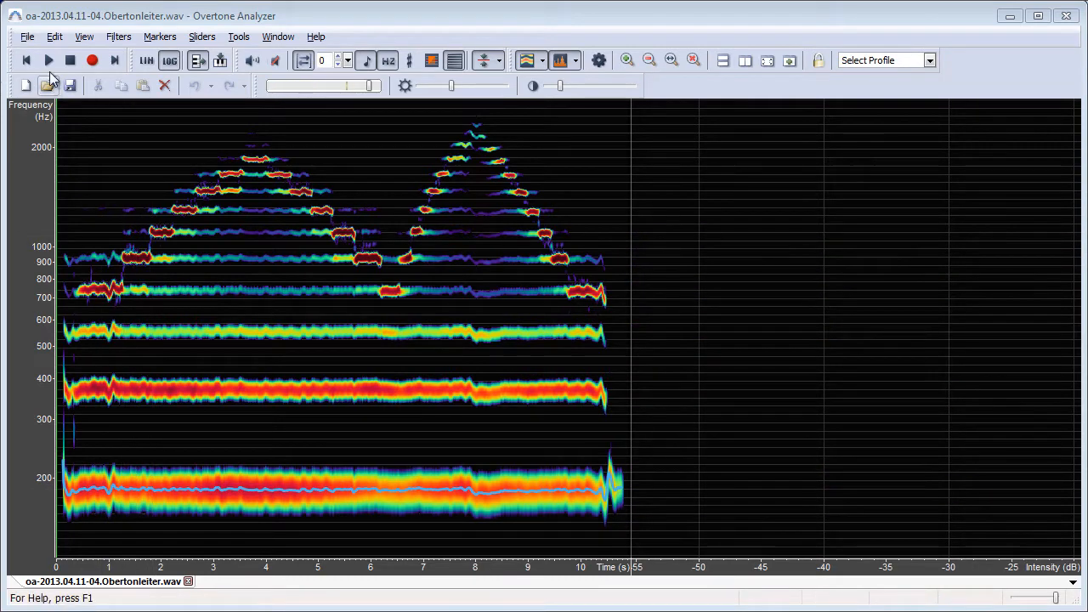
pyautogui.click(48, 59)
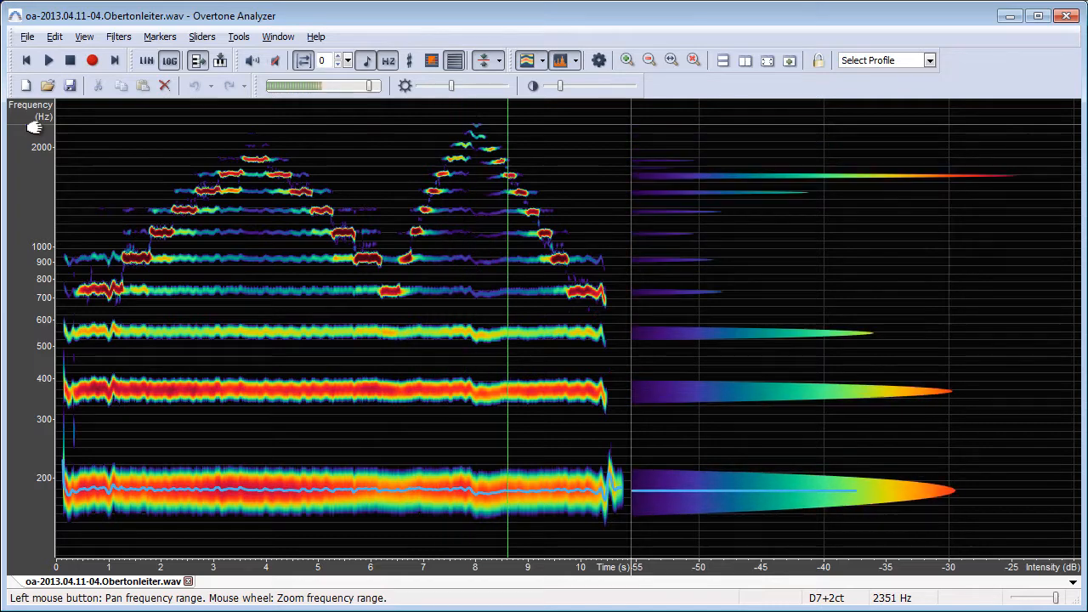
pyautogui.click(49, 59)
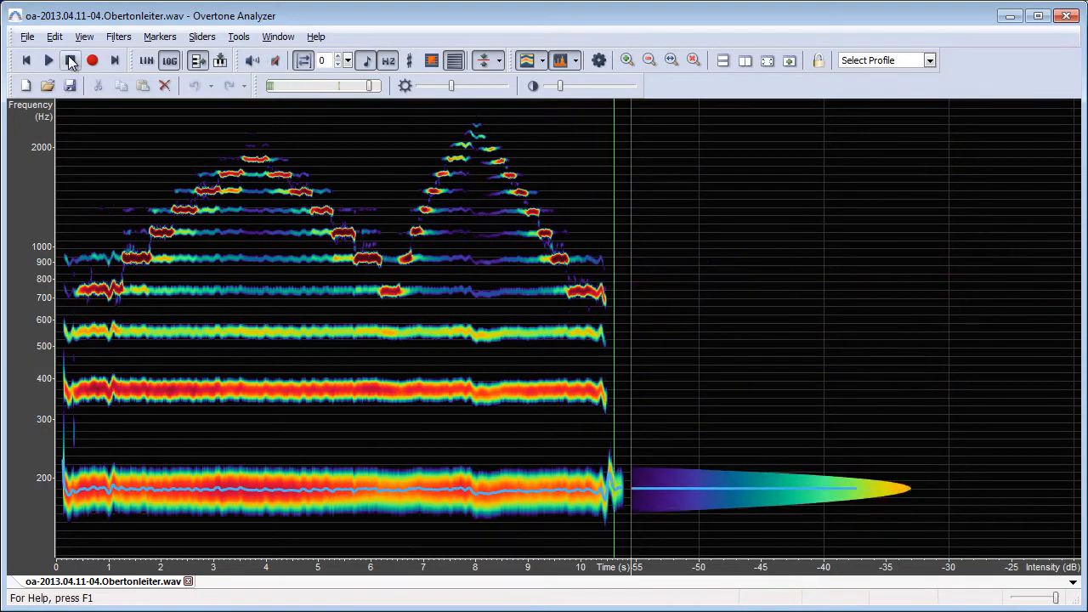
pyautogui.click(71, 60)
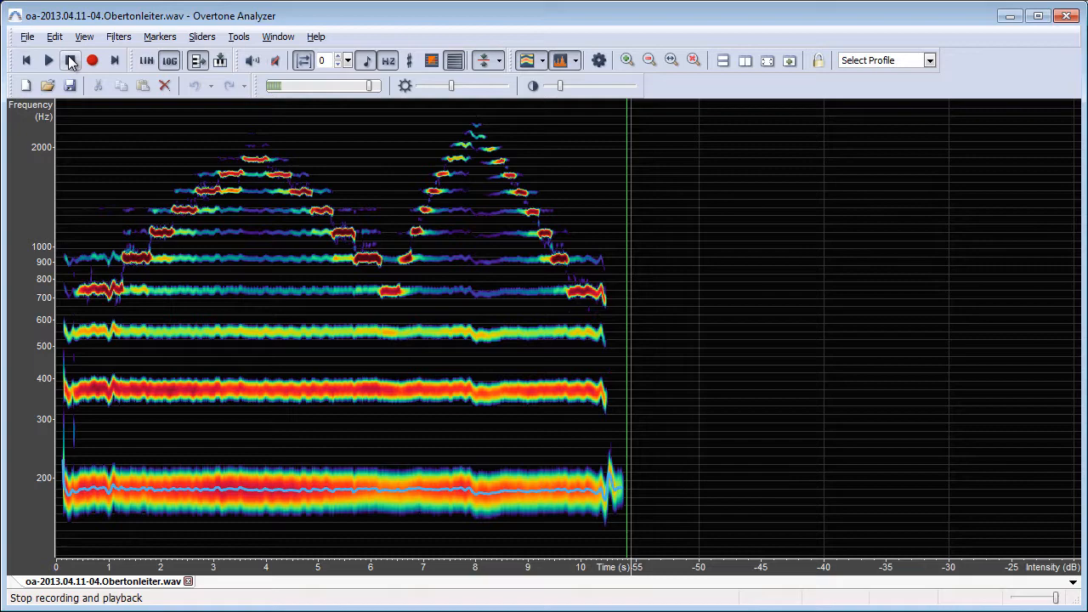
pyautogui.click(49, 60)
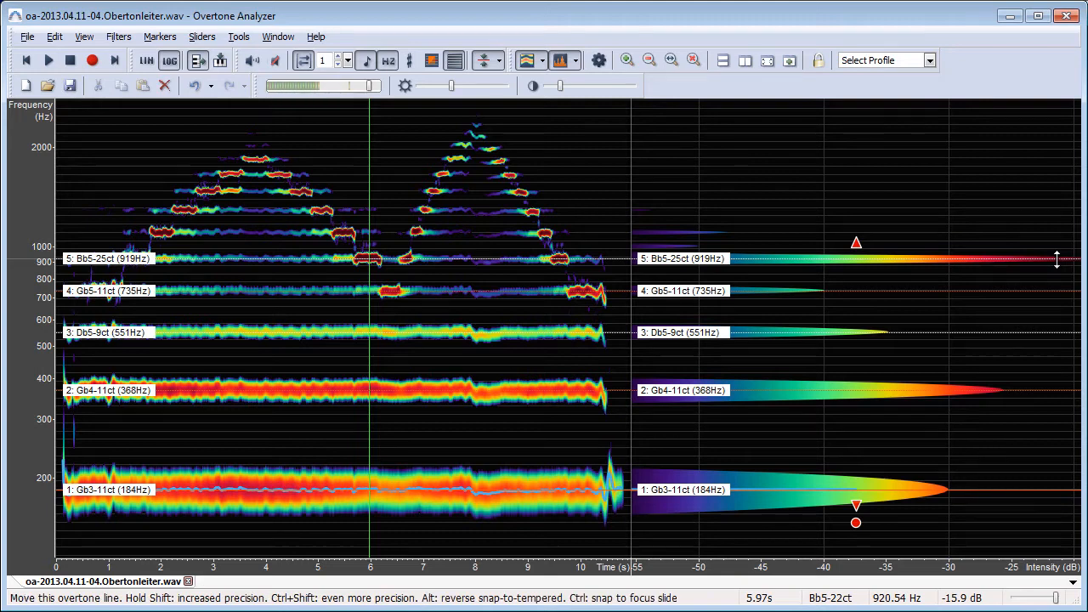
pyautogui.moveTo(932, 271)
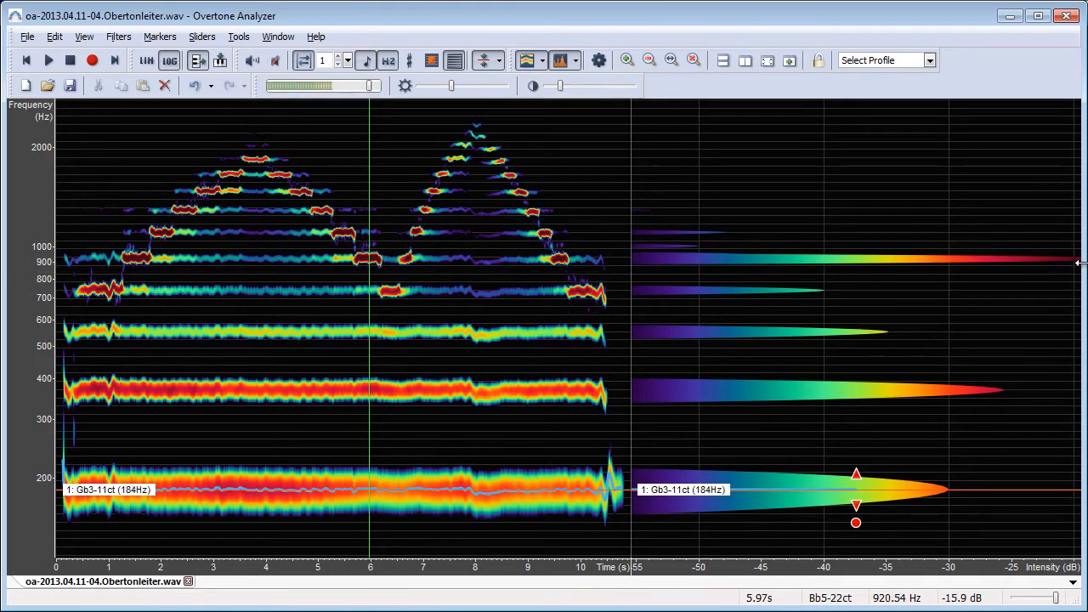
pyautogui.moveTo(975, 429)
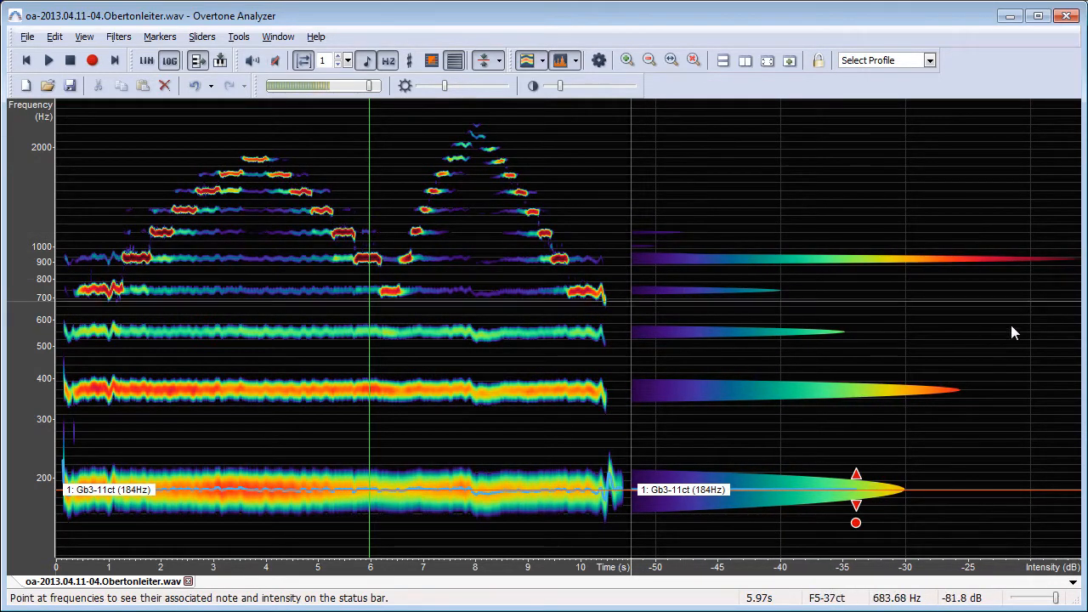
pyautogui.moveTo(1068, 265)
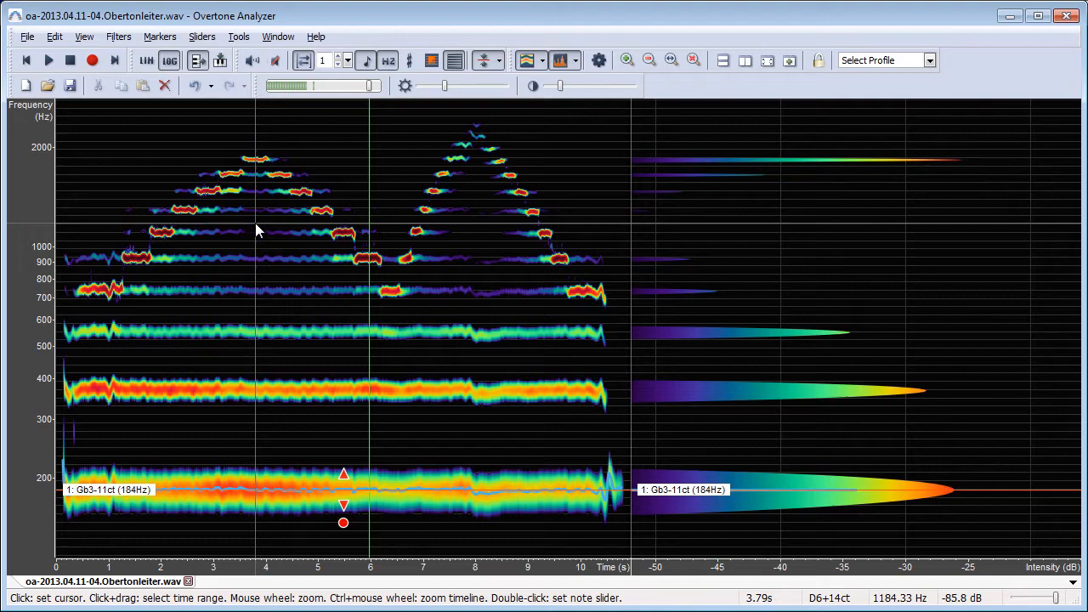
pyautogui.moveTo(947, 190)
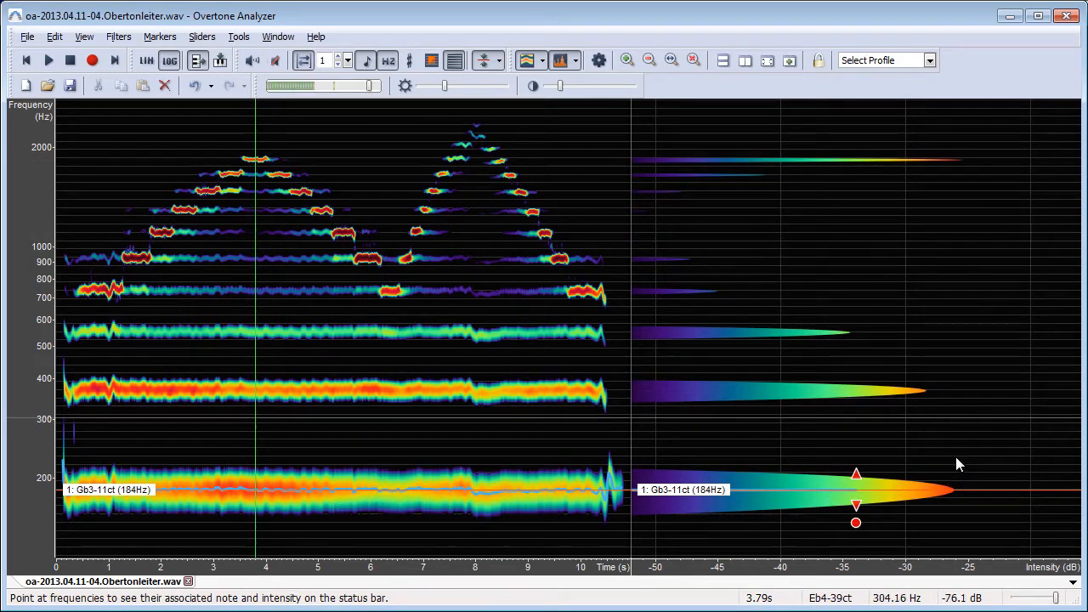
pyautogui.moveTo(973, 167)
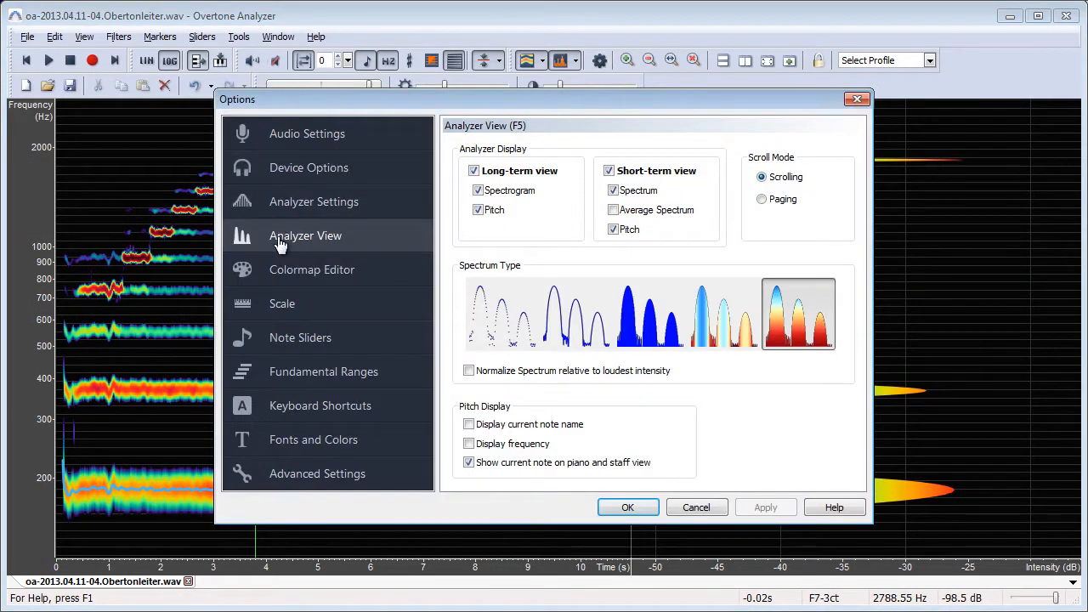
pyautogui.moveTo(331, 258)
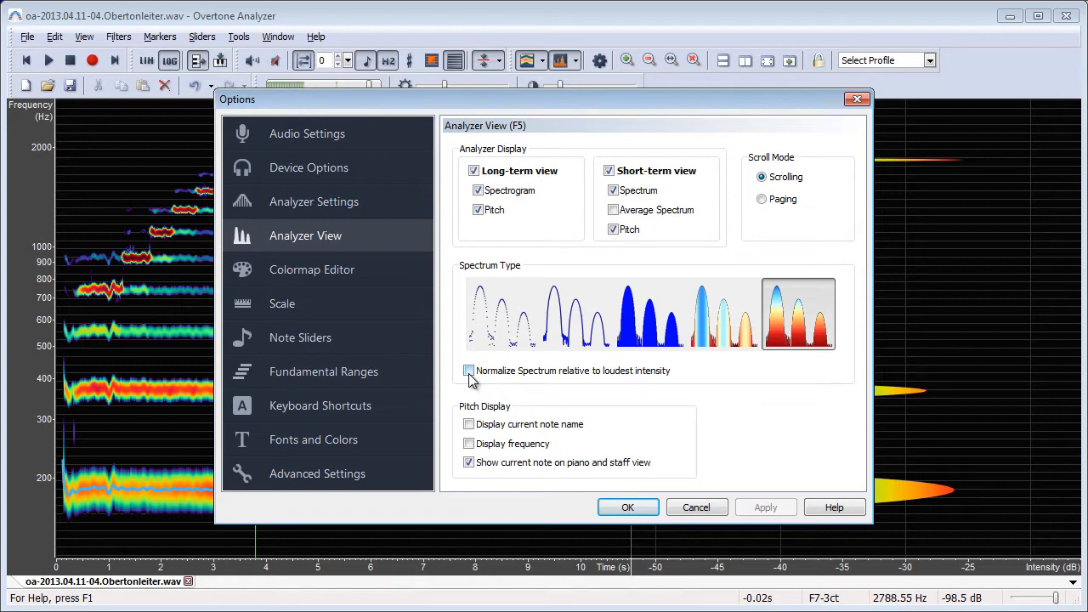
# - Tick 'Normalize Spectrum relative to loudest intensity' in the Analyzer View options
pyautogui.click(628, 506)
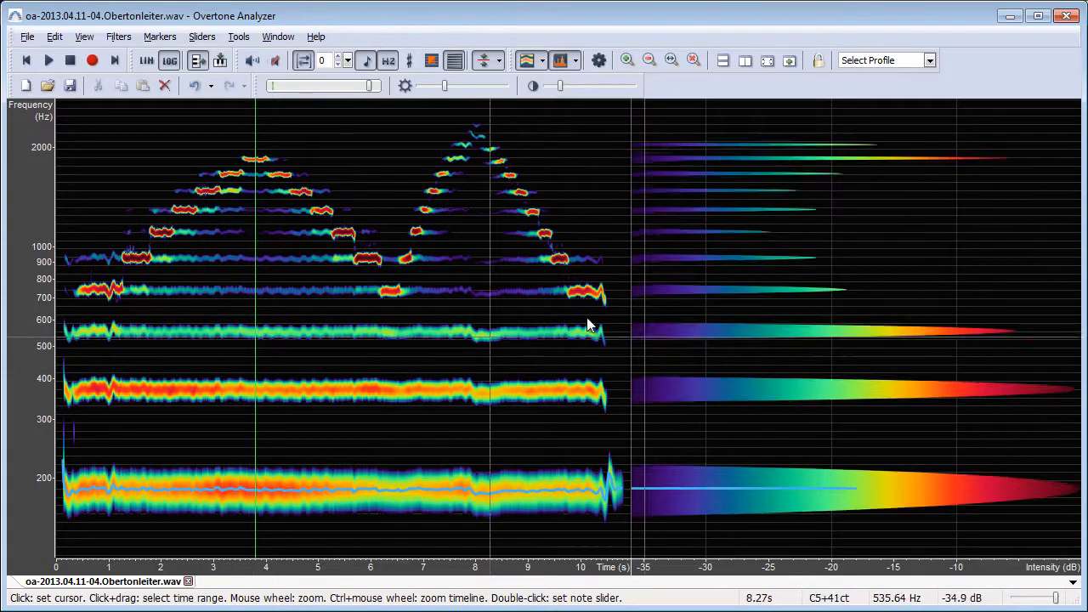
pyautogui.moveTo(1073, 166)
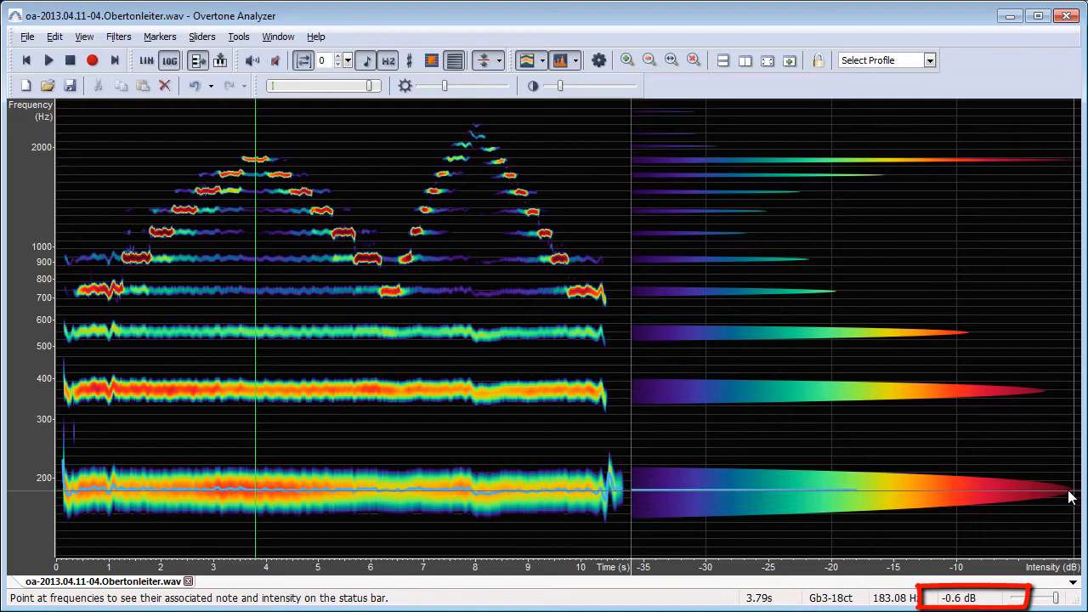
pyautogui.moveTo(1075, 451)
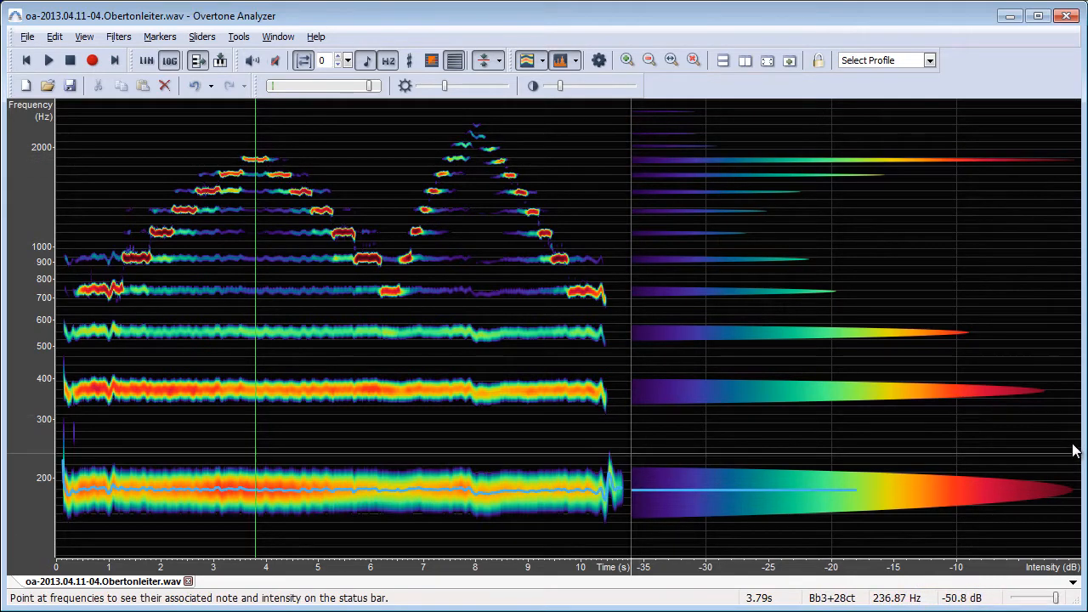
# - Move the time point to about 5.9 s, where the ~926 Hz overtone peaks
pyautogui.click(361, 264)
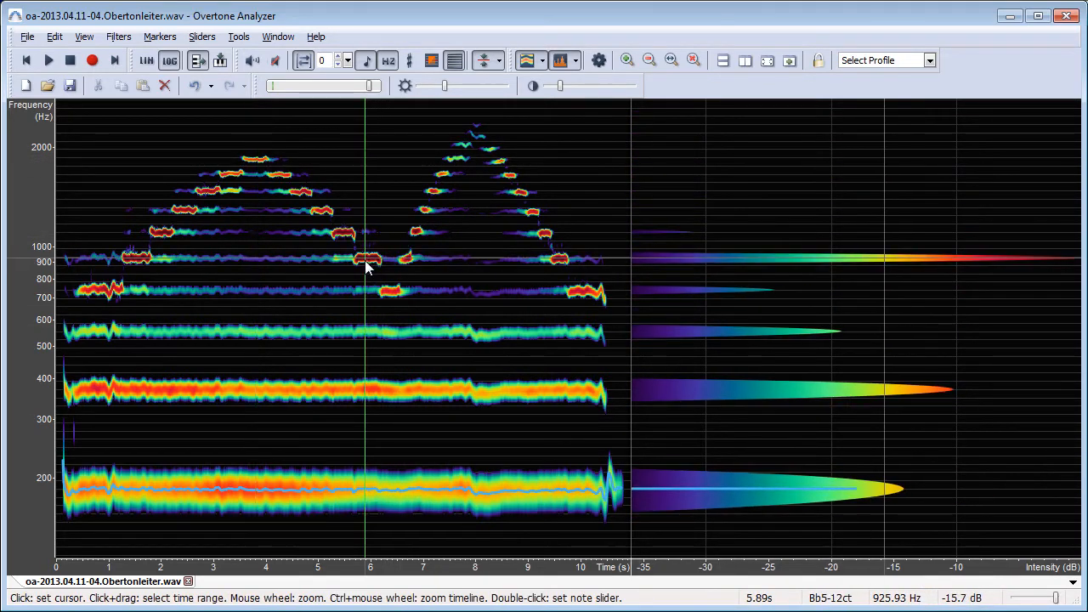
pyautogui.moveTo(1035, 278)
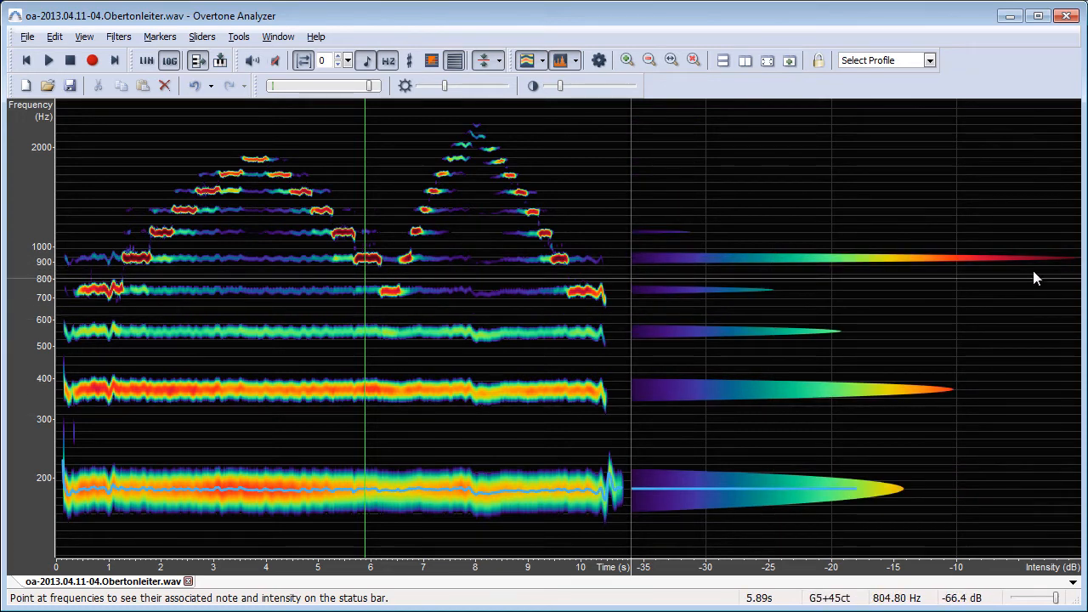
pyautogui.moveTo(1079, 266)
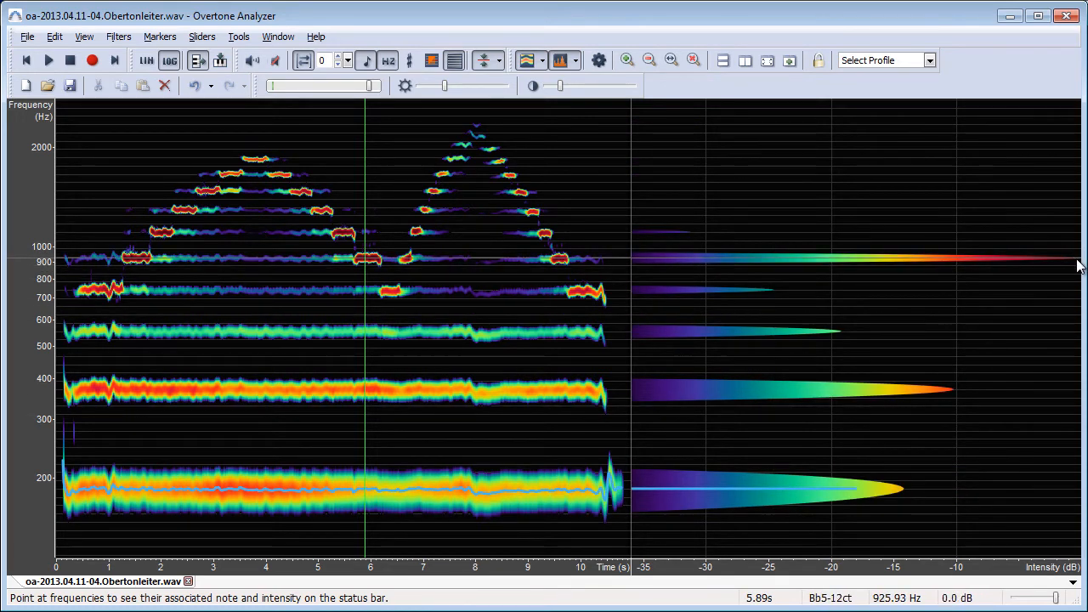
pyautogui.moveTo(1009, 397)
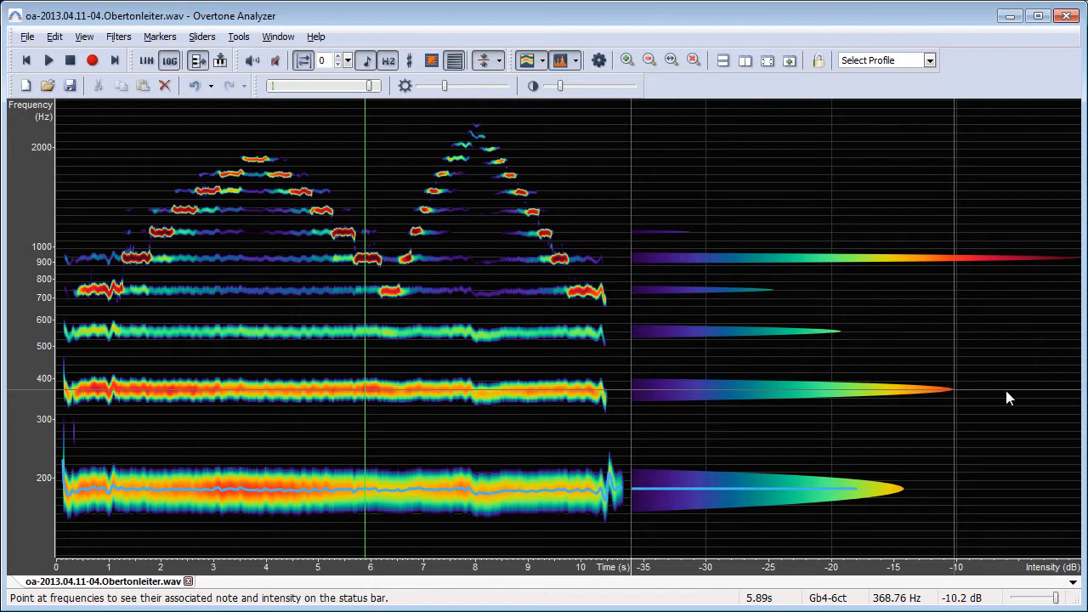
pyautogui.moveTo(1075, 266)
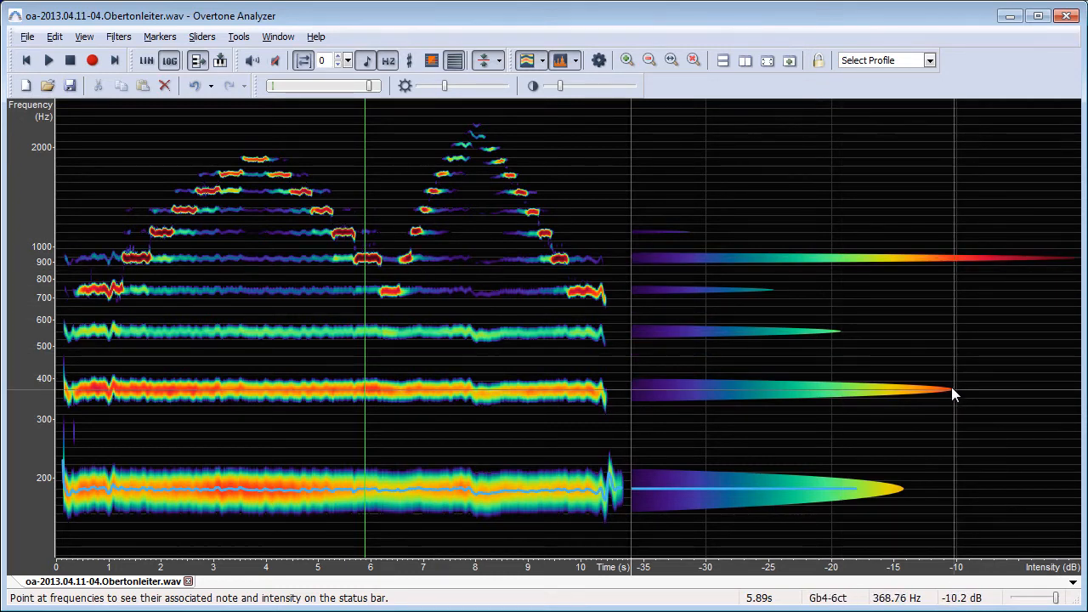
pyautogui.moveTo(962, 400)
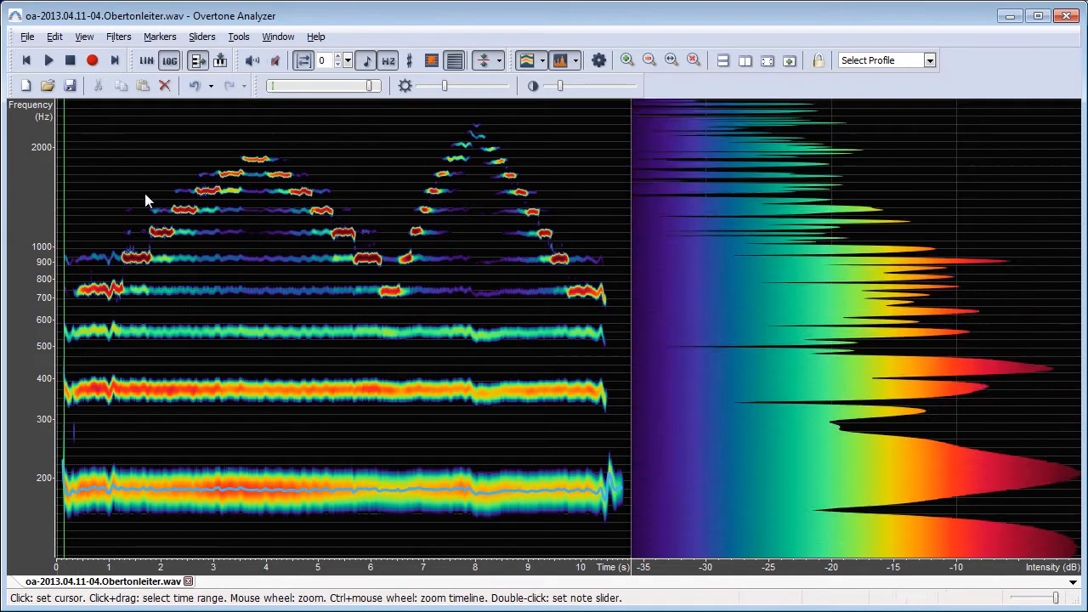
pyautogui.click(49, 59)
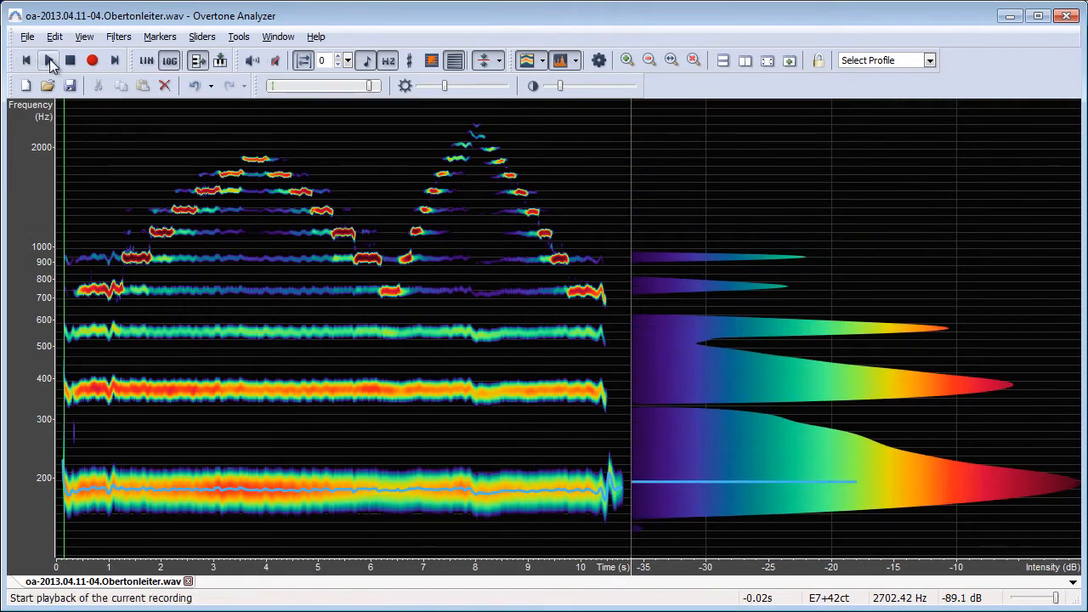
pyautogui.click(49, 60)
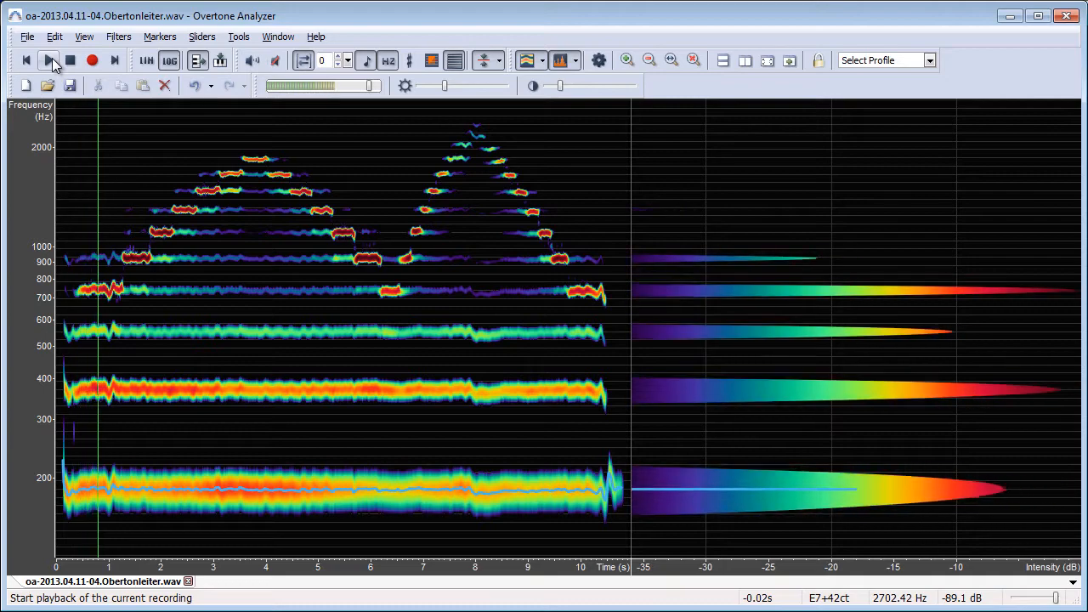
pyautogui.click(48, 59)
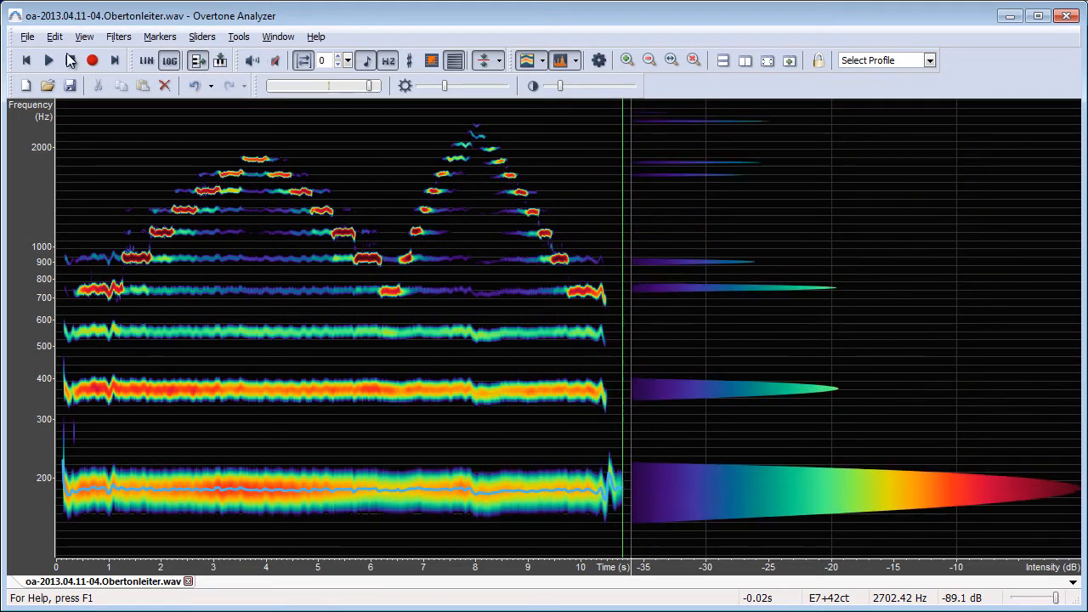
pyautogui.click(49, 60)
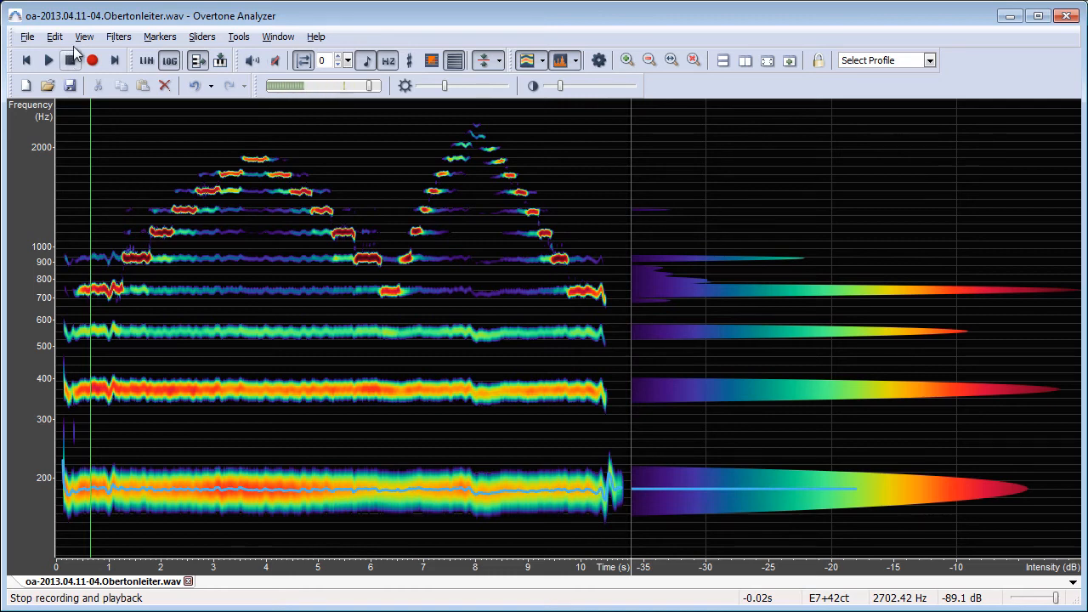
pyautogui.click(48, 59)
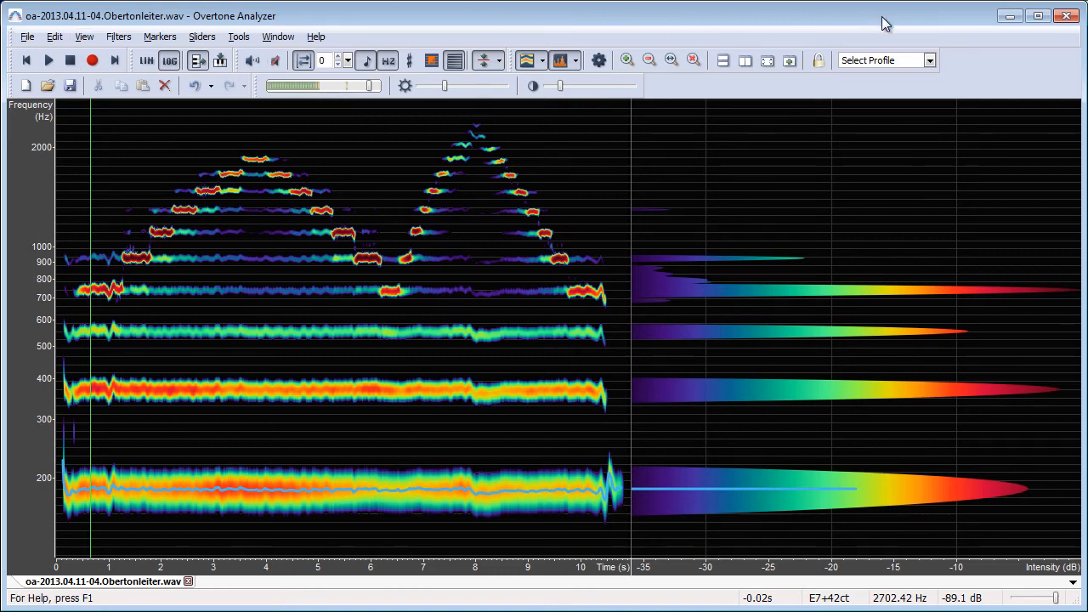